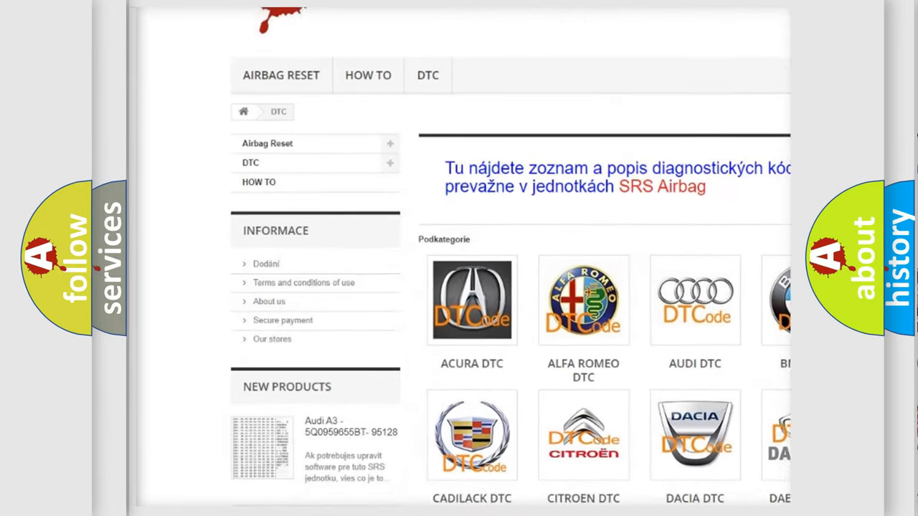
scroll("down", 3)
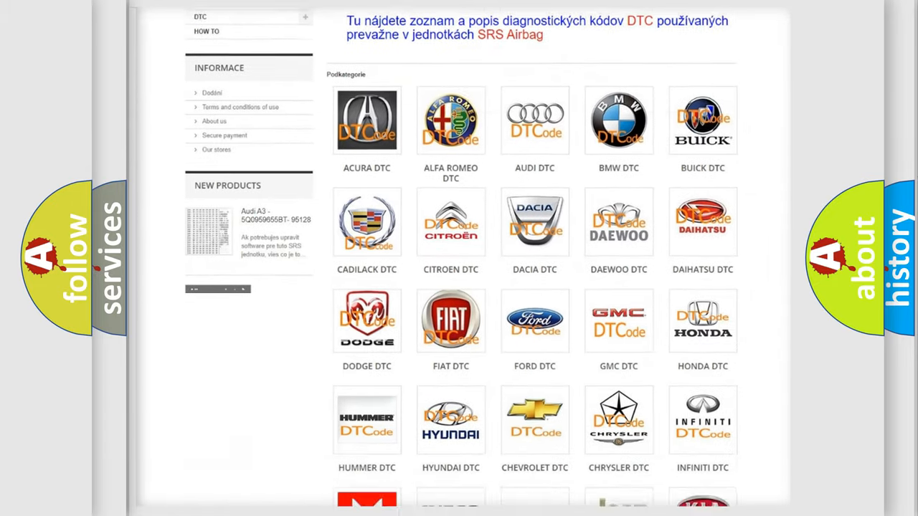
scroll("down", 3)
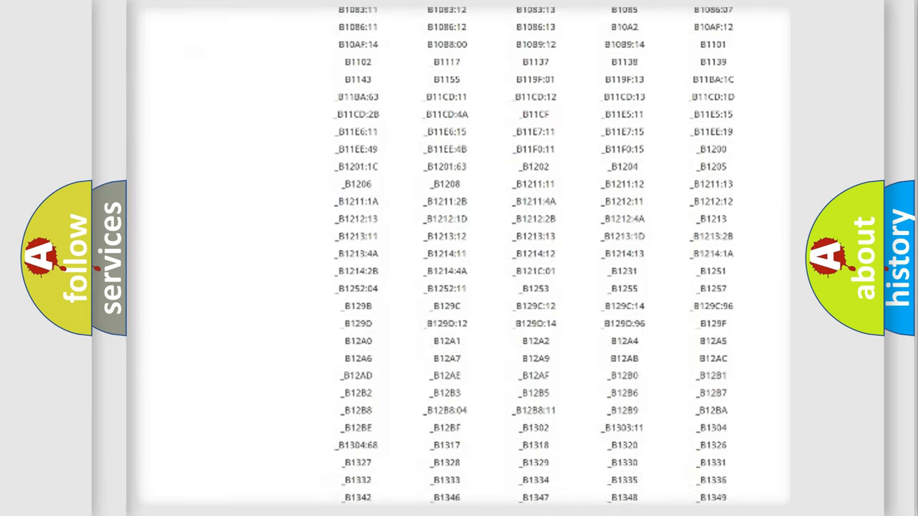
scroll("down", 3)
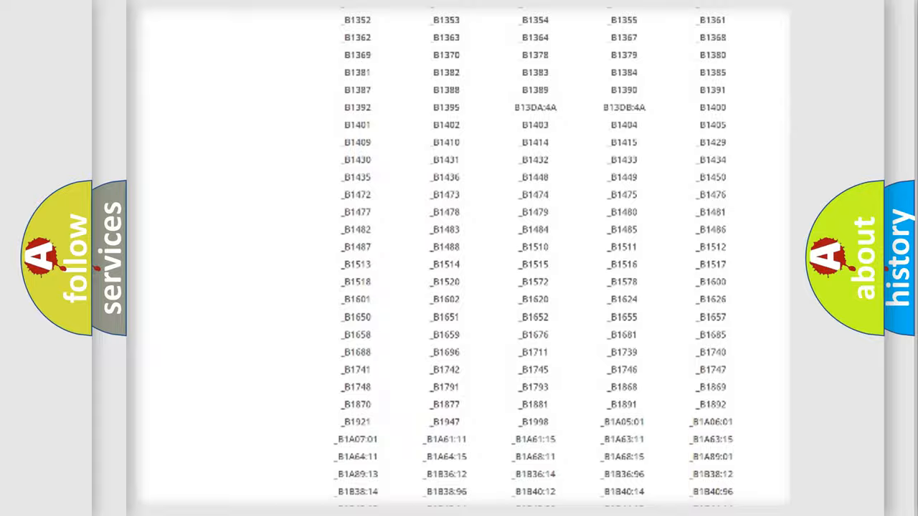